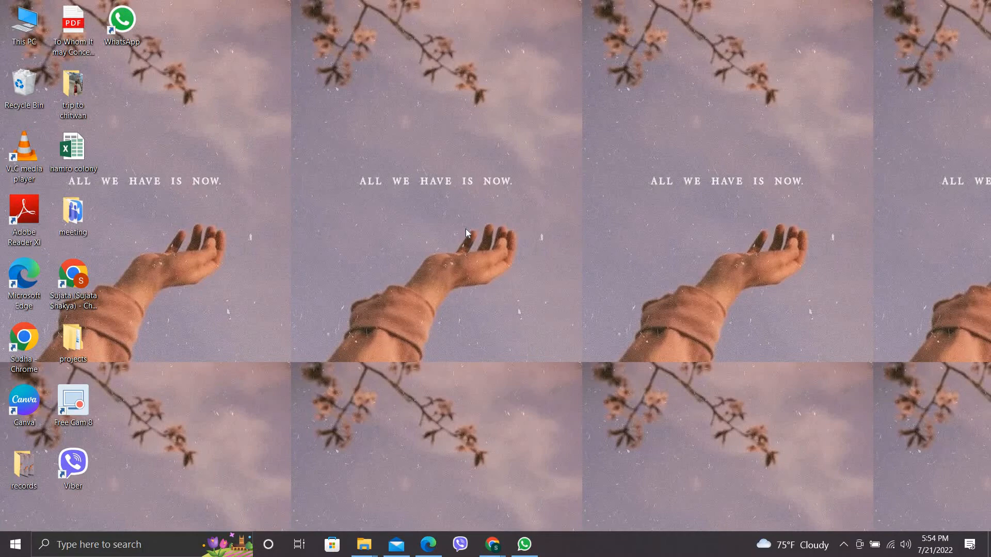
{"action": "left_click", "coordinate": [492, 545]}
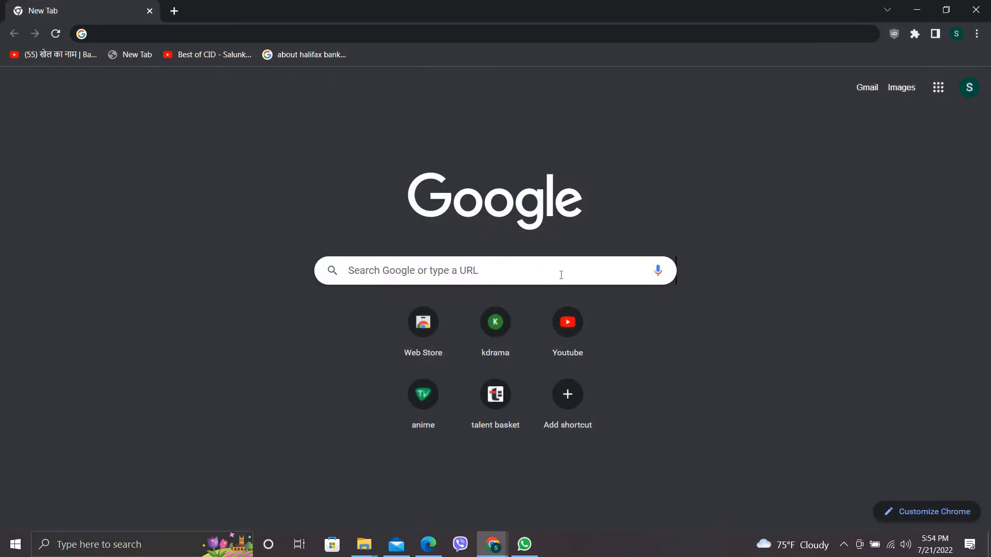
{"action": "type", "text": "www,messenger.com"}
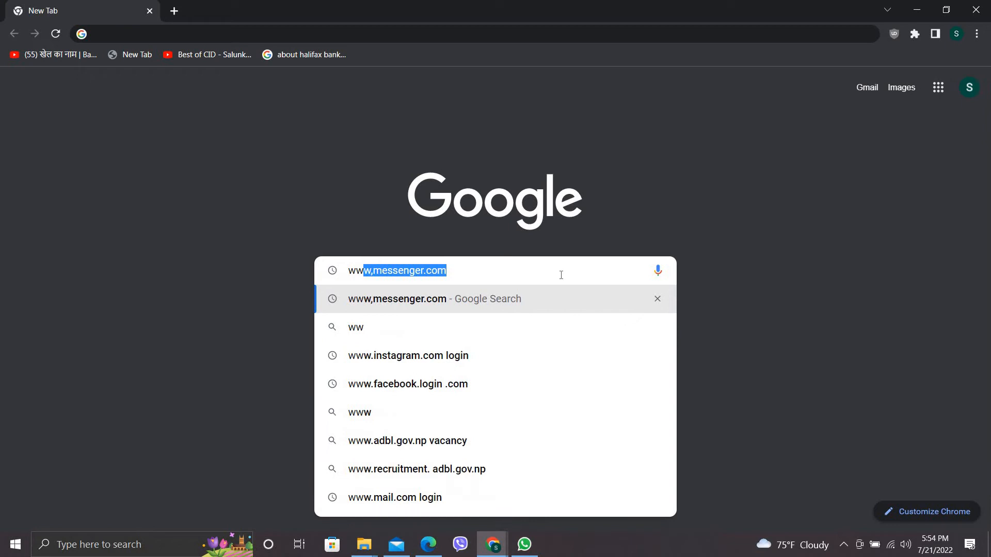
{"action": "type", "text": "www.go"}
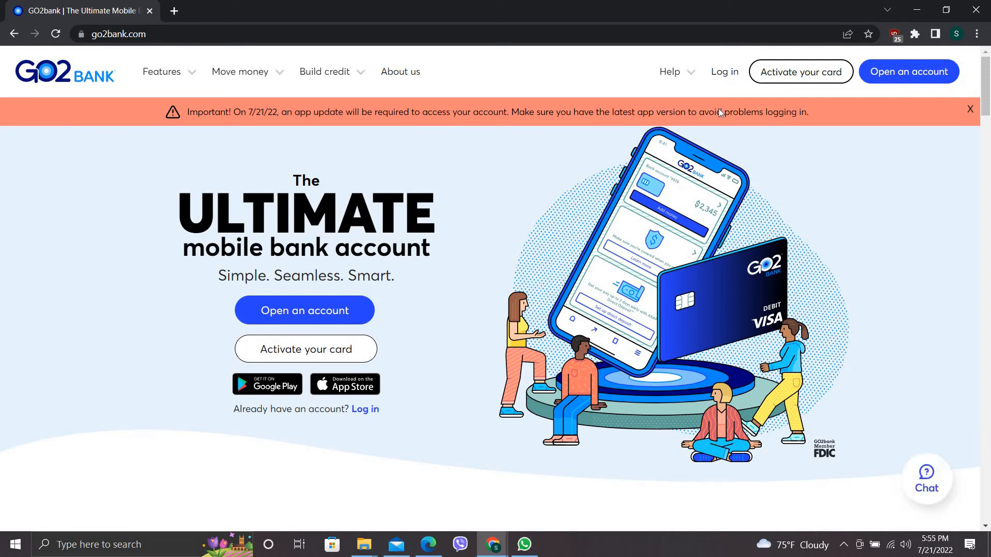
{"action": "mouse_move", "coordinate": [712, 75]}
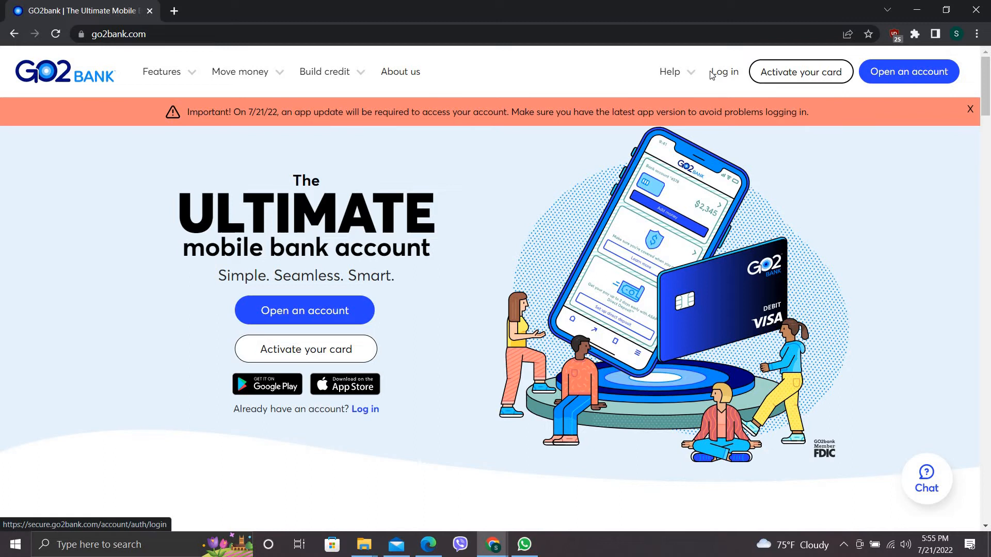
{"action": "mouse_move", "coordinate": [733, 82]}
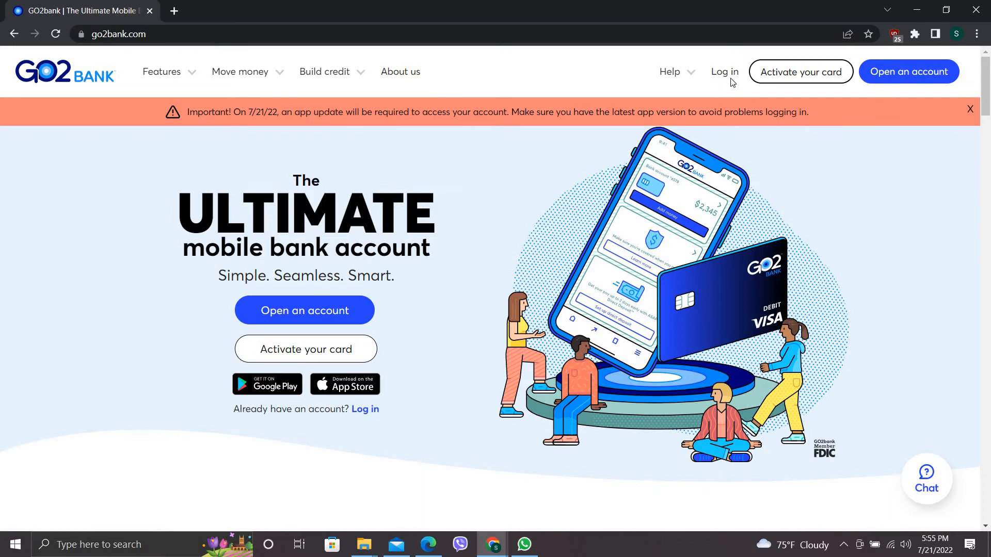
{"action": "mouse_move", "coordinate": [729, 76]}
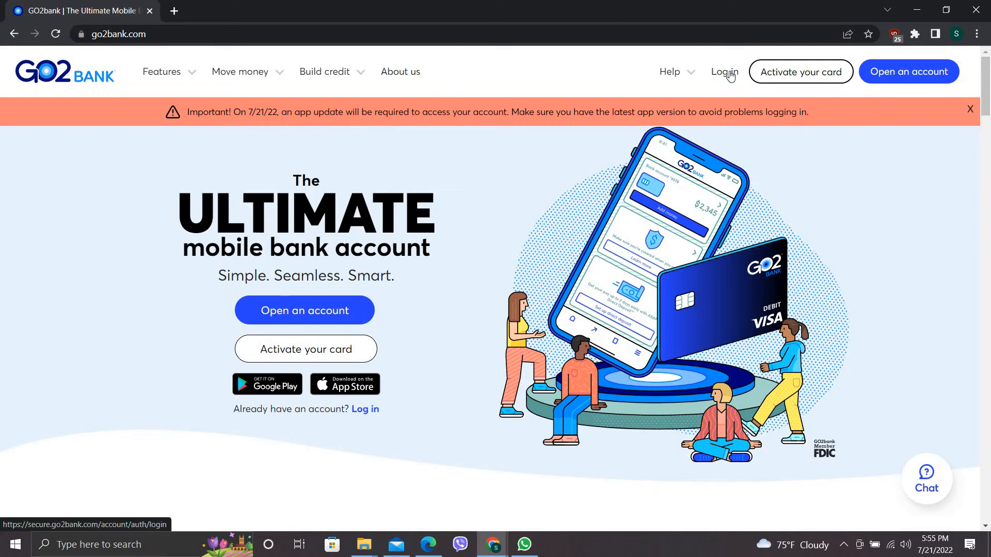
{"action": "mouse_move", "coordinate": [730, 82]}
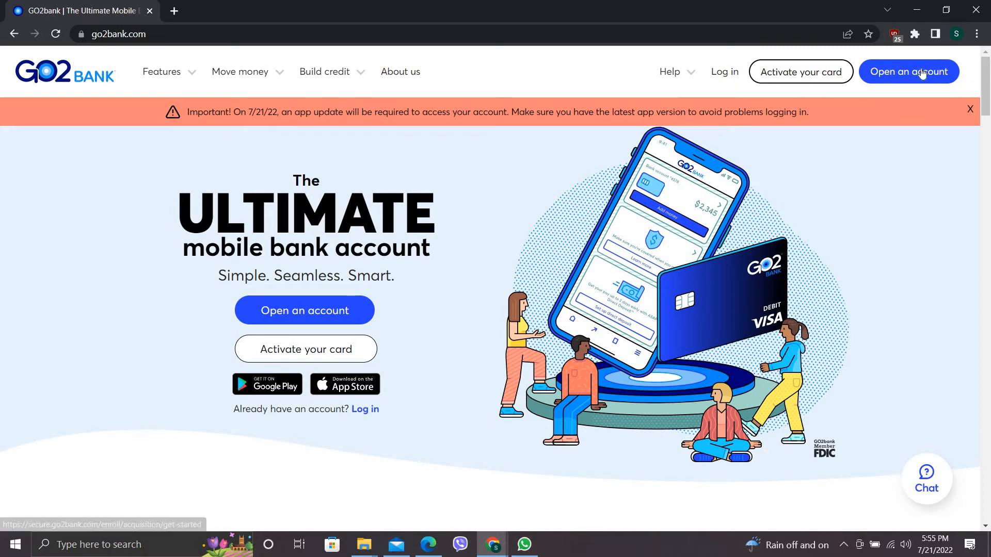
{"action": "mouse_move", "coordinate": [922, 72]}
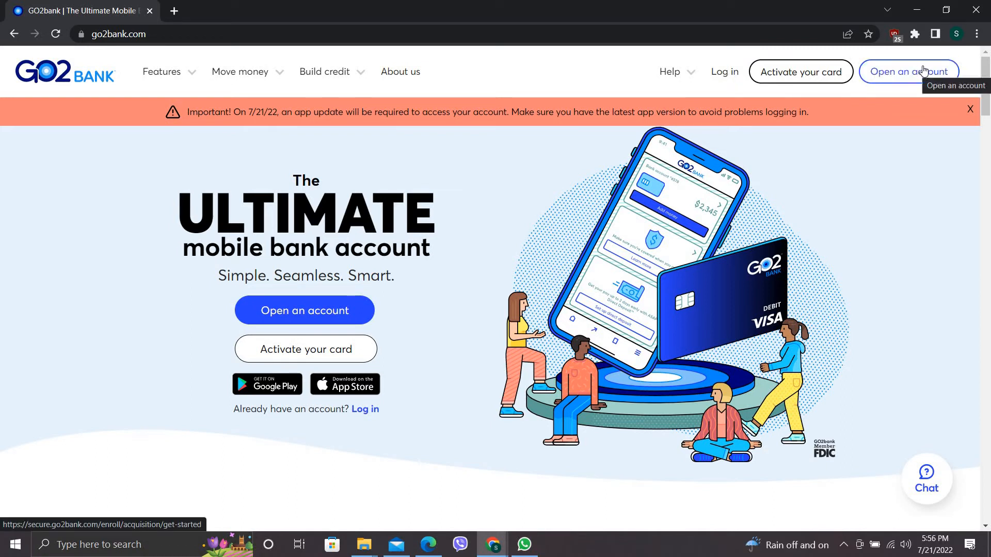
{"action": "mouse_move", "coordinate": [724, 74]}
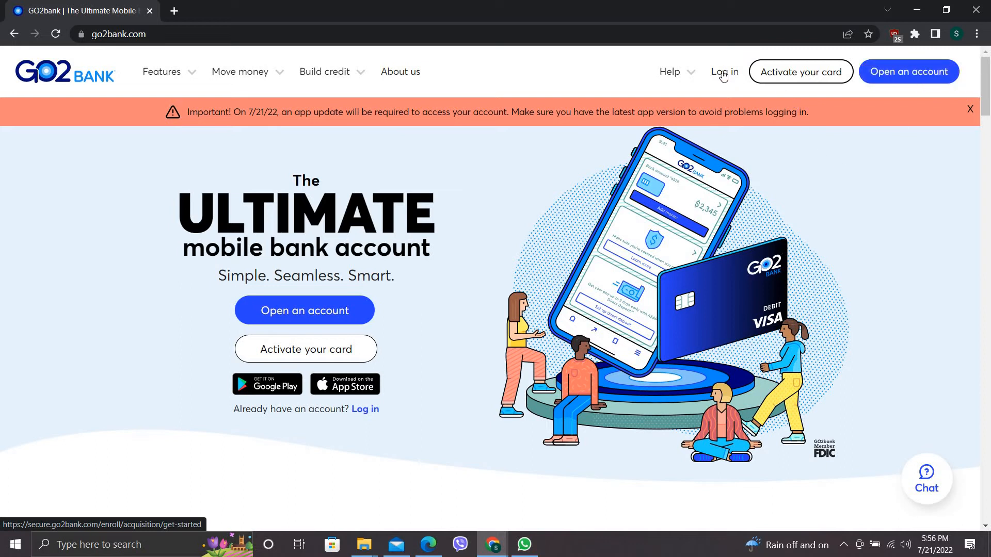
Select 'Log in' in the GO2bank top navigation to load secure.go2bank.com
{"action": "left_click", "coordinate": [726, 72]}
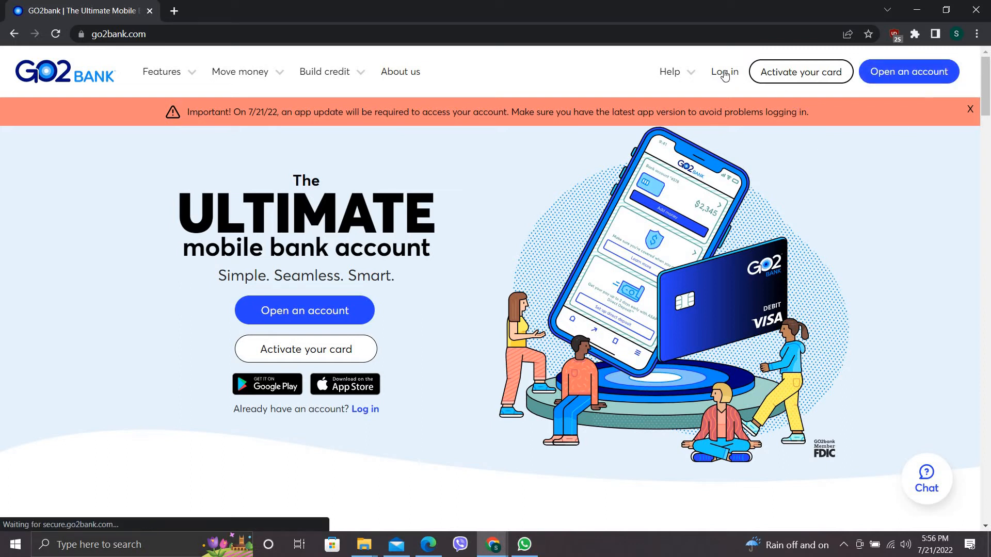
Fill the GO2bank login form's email address and password fields
{"action": "left_click", "coordinate": [724, 71]}
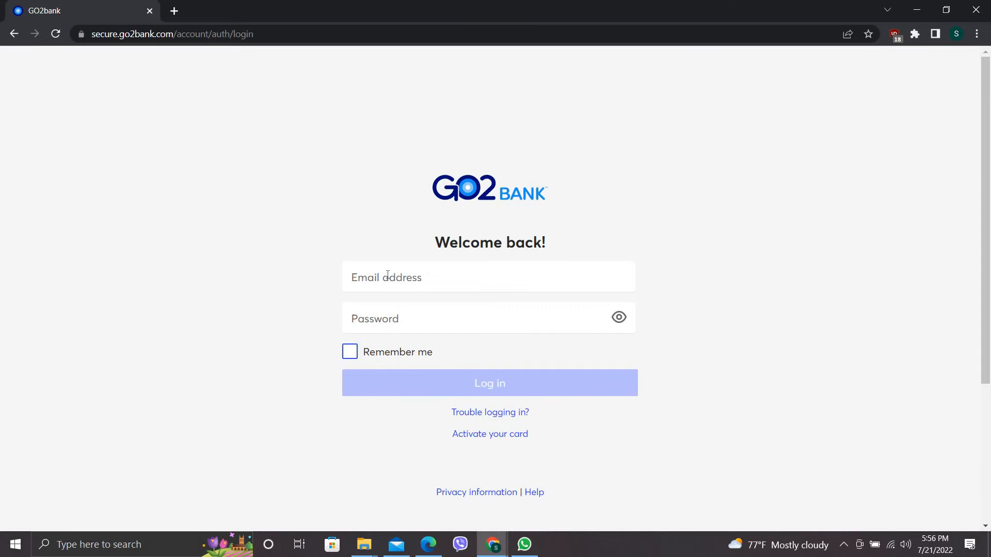
{"action": "left_click", "coordinate": [489, 277]}
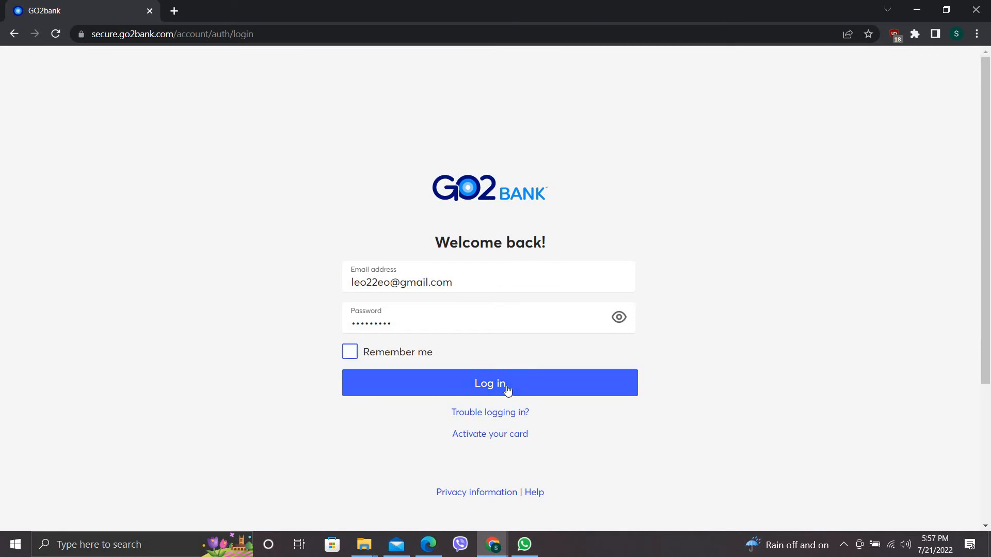
{"action": "mouse_move", "coordinate": [856, 233]}
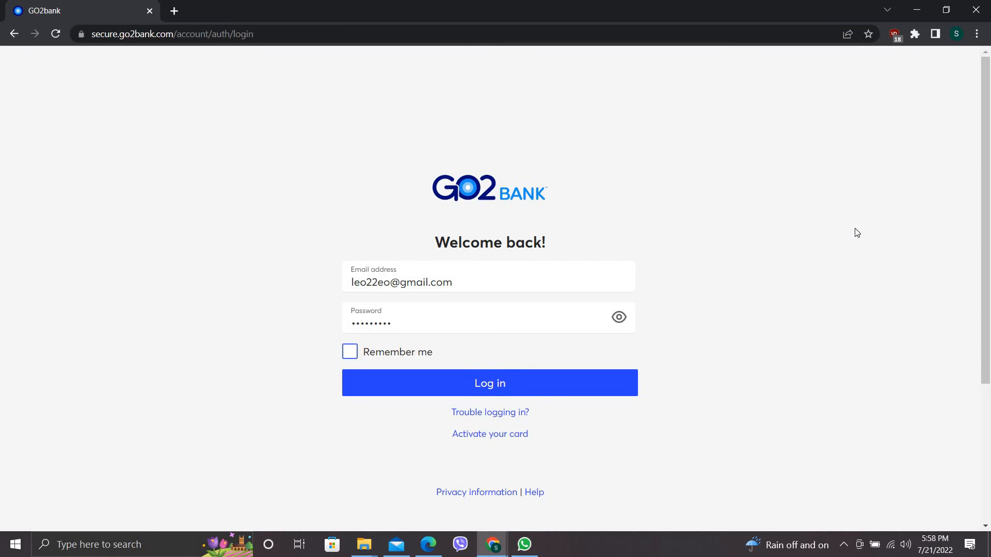
{"action": "mouse_move", "coordinate": [453, 425]}
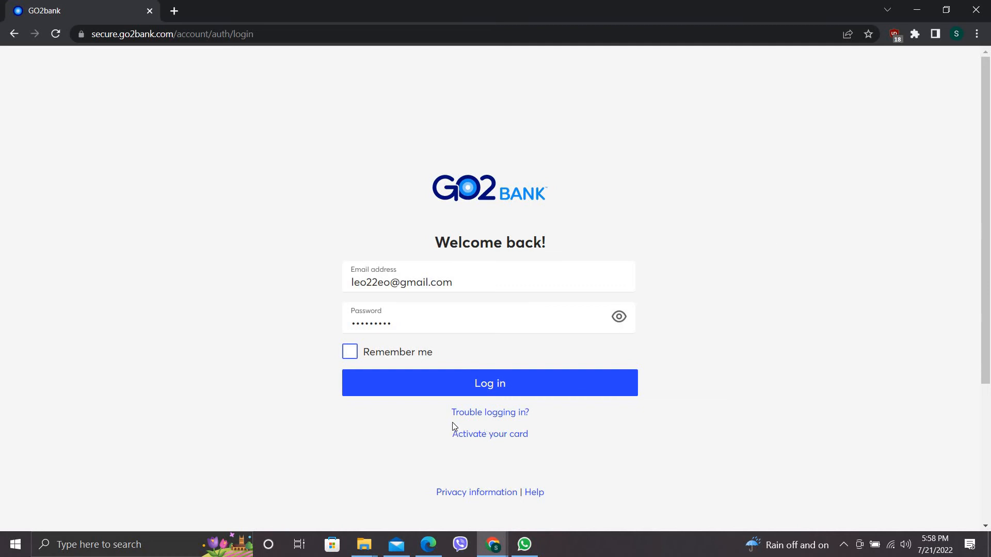
{"action": "mouse_move", "coordinate": [481, 420]}
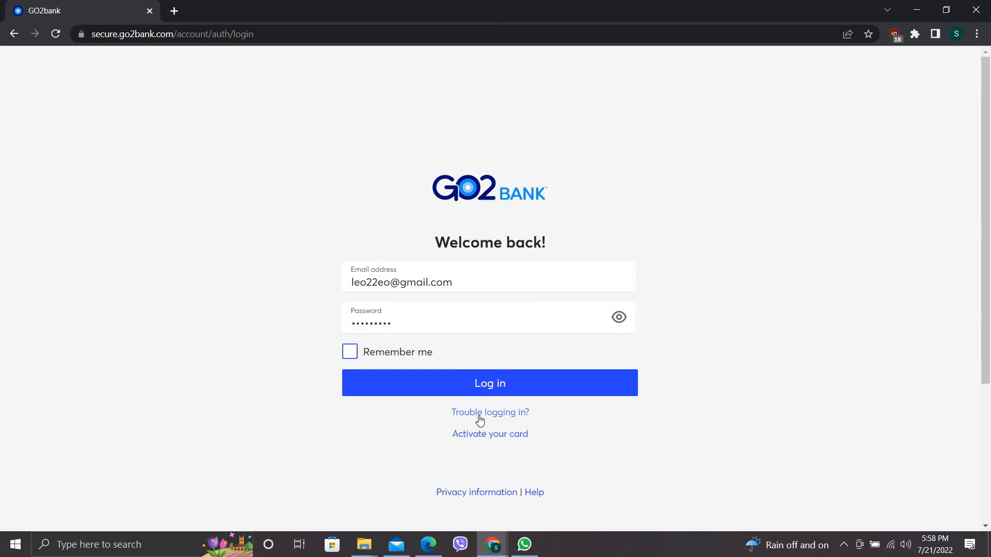
{"action": "mouse_move", "coordinate": [487, 415]}
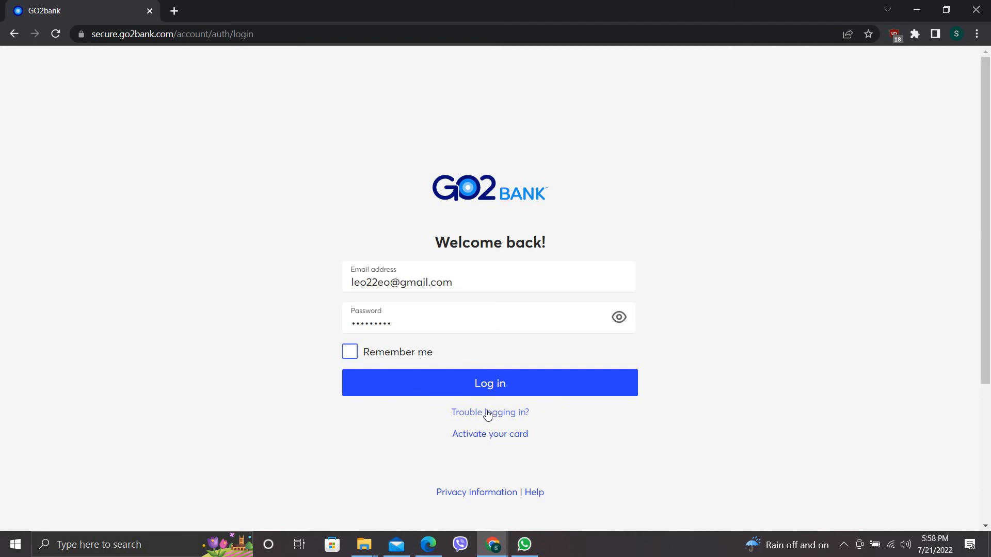
{"action": "mouse_move", "coordinate": [711, 397]}
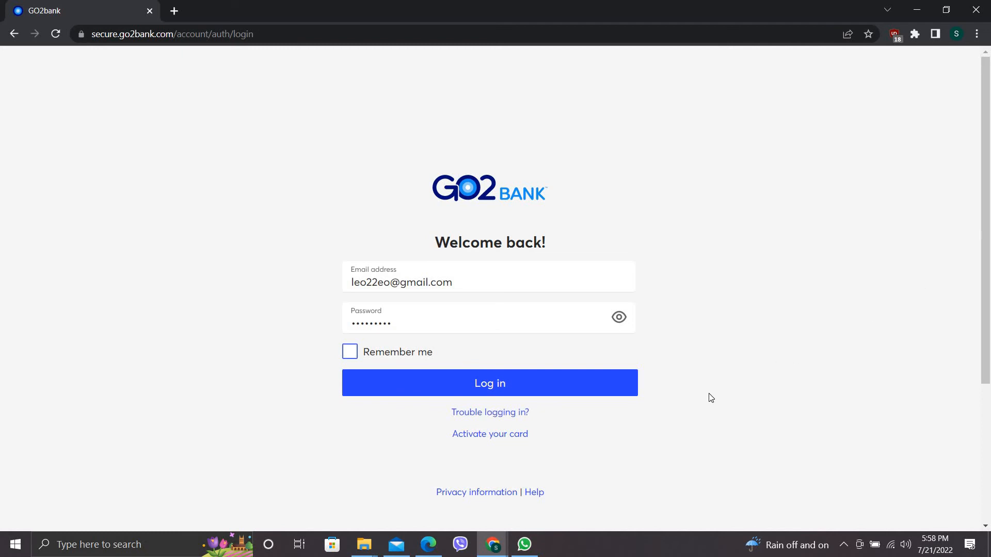
{"action": "mouse_move", "coordinate": [503, 443]}
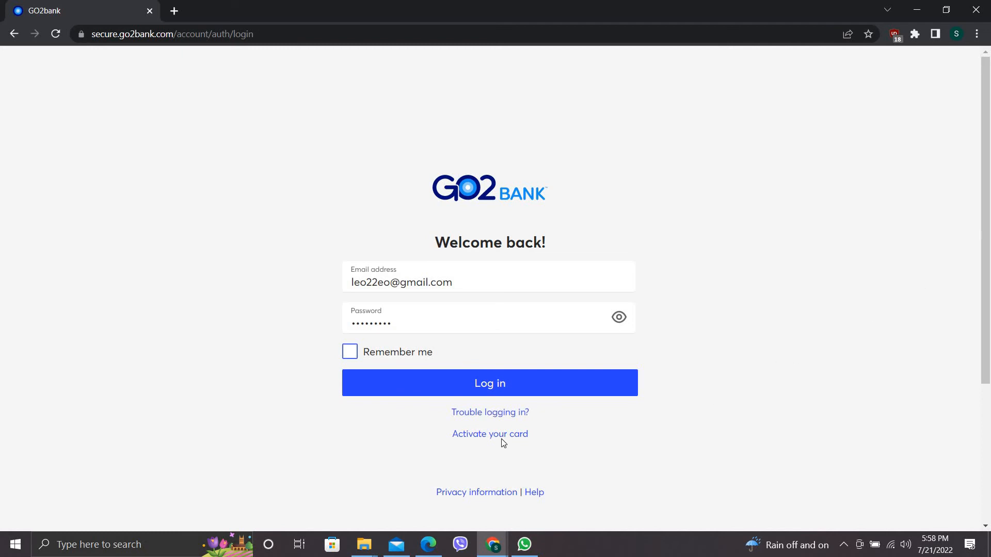